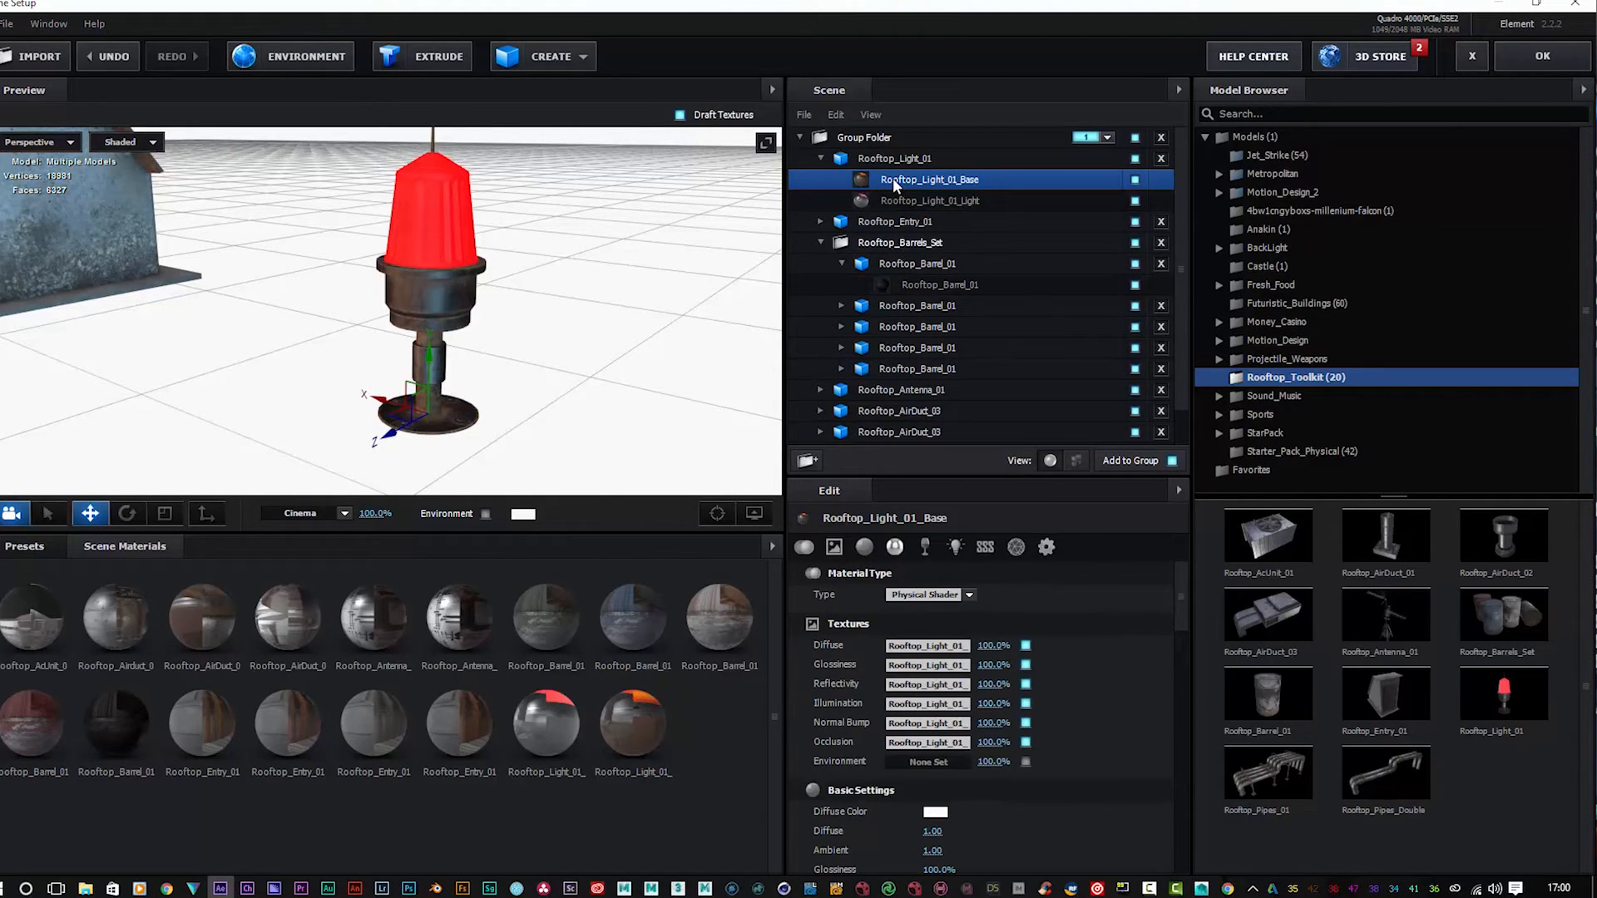
Step: Load the Rooftop_Pipes_01 model from the Rooftop_Toolkit folder into the scene
{"action": "left_click", "coordinate": [929, 199]}
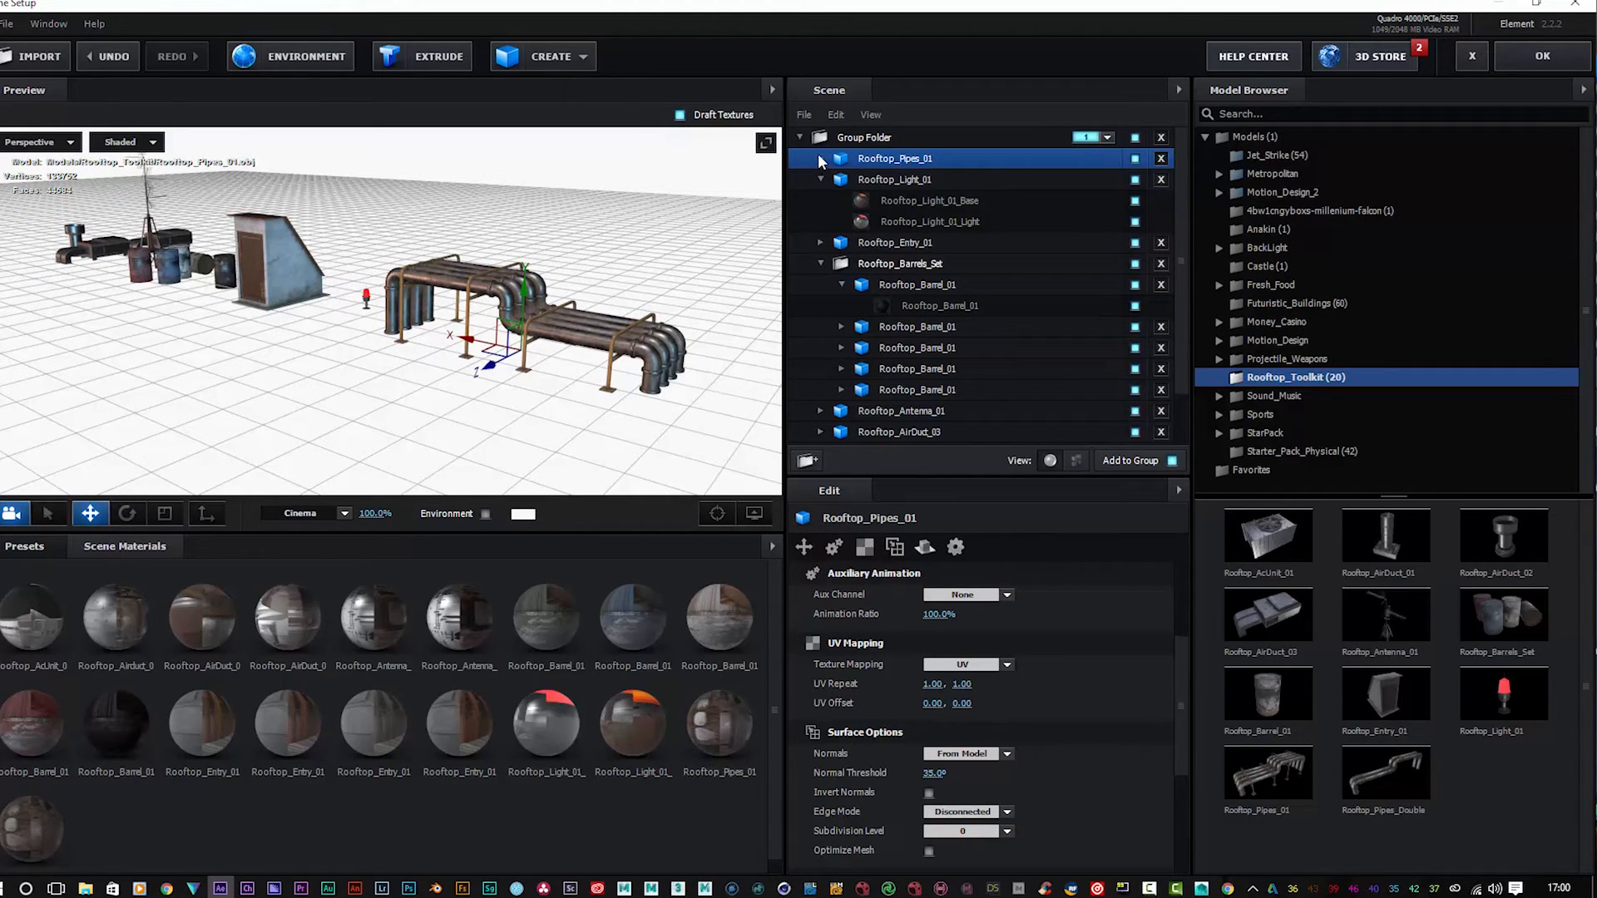
Step: Hide Rooftop_AirDuct_04_B1 and another part of Rooftop_Pipes_01, then view from above
{"action": "left_click", "coordinate": [820, 158]}
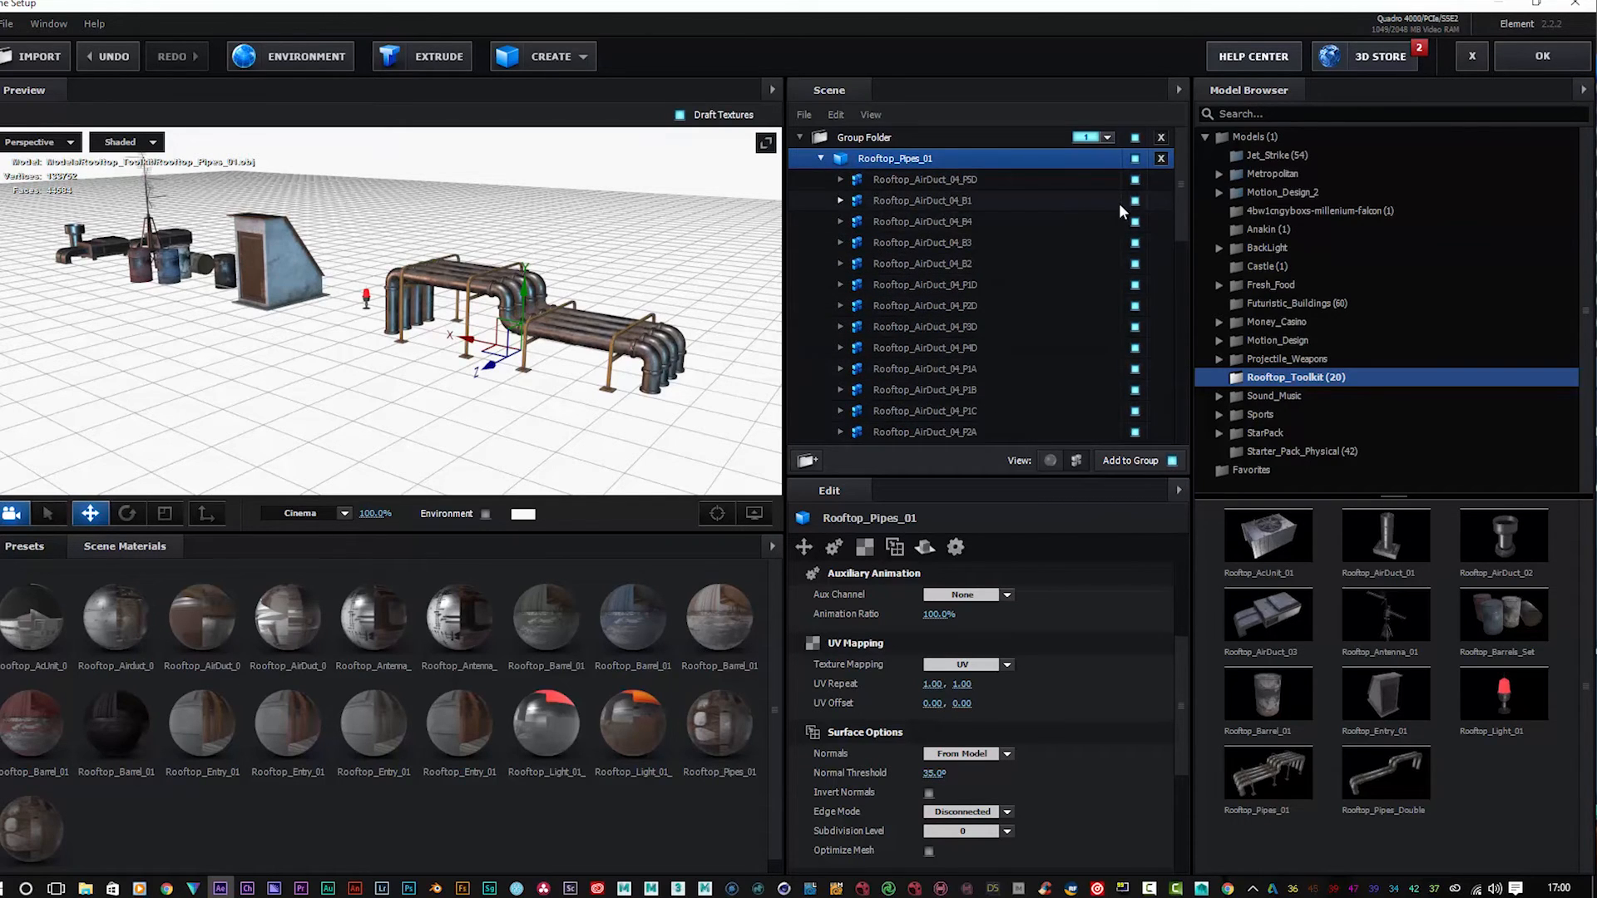
{"action": "left_click", "coordinate": [1134, 201]}
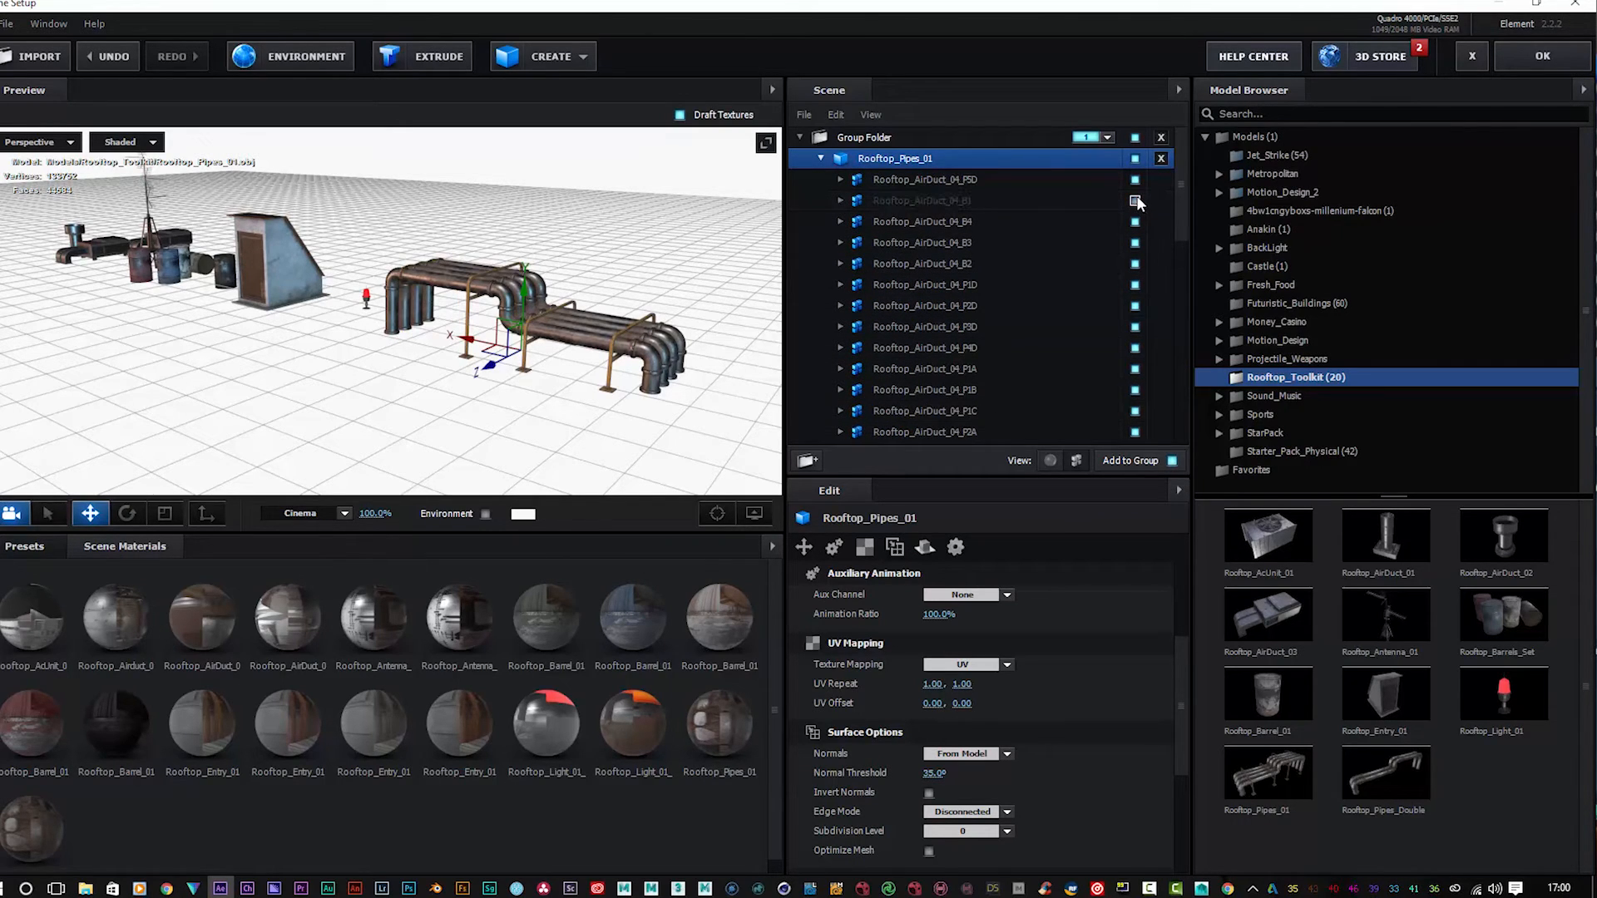
{"action": "left_click", "coordinate": [1134, 221]}
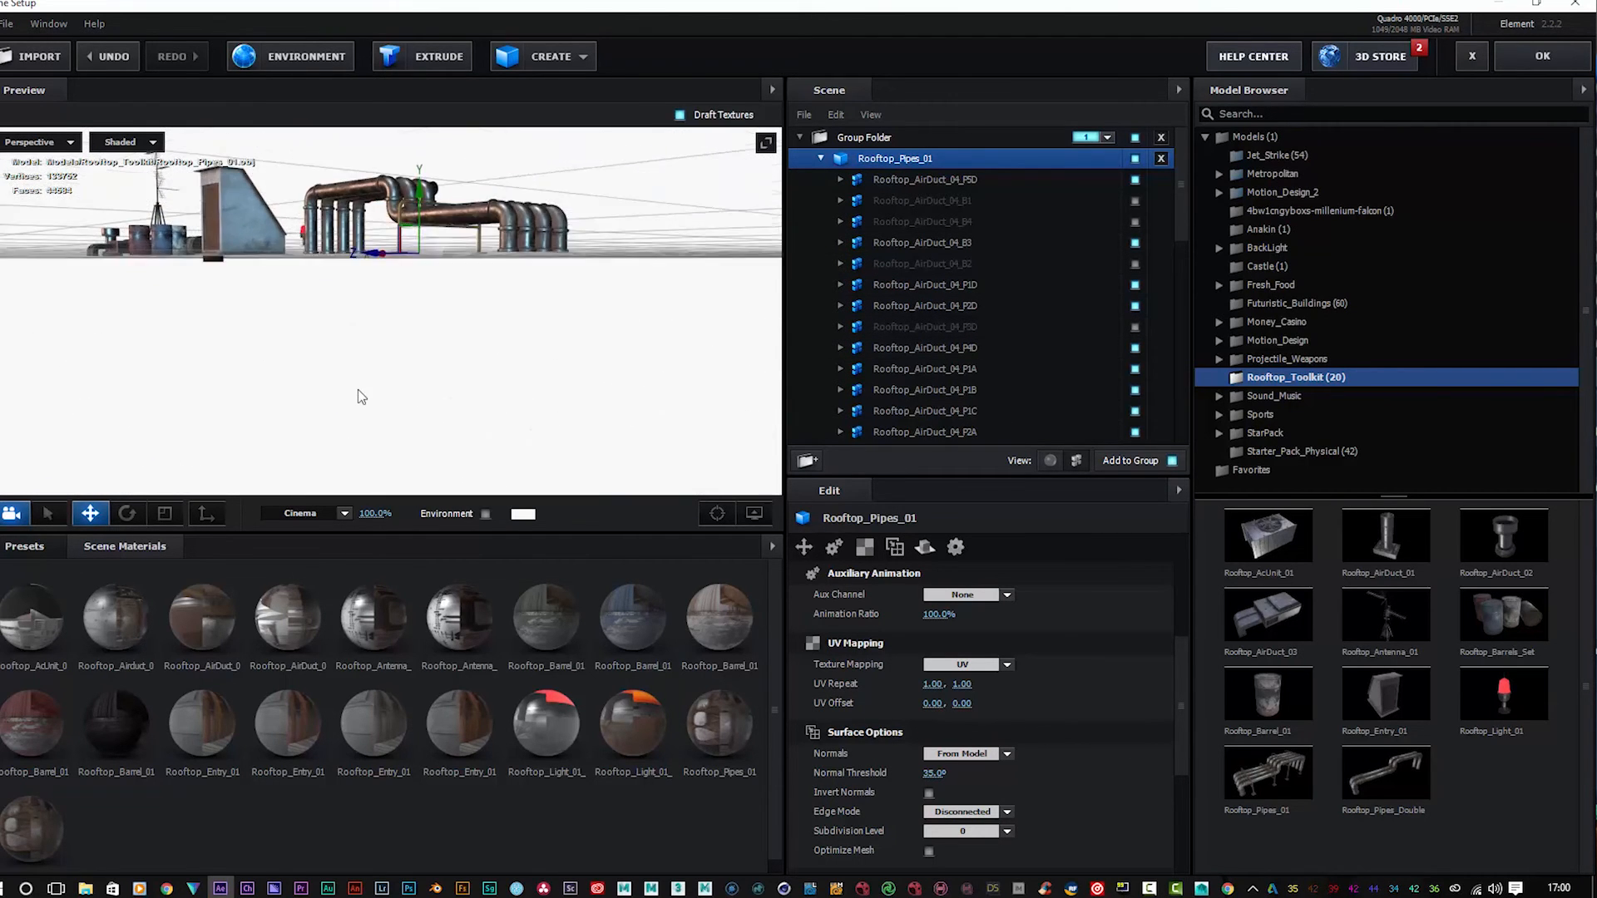
{"action": "left_click_drag", "start_coordinate": [356, 398], "coordinate": [580, 283]}
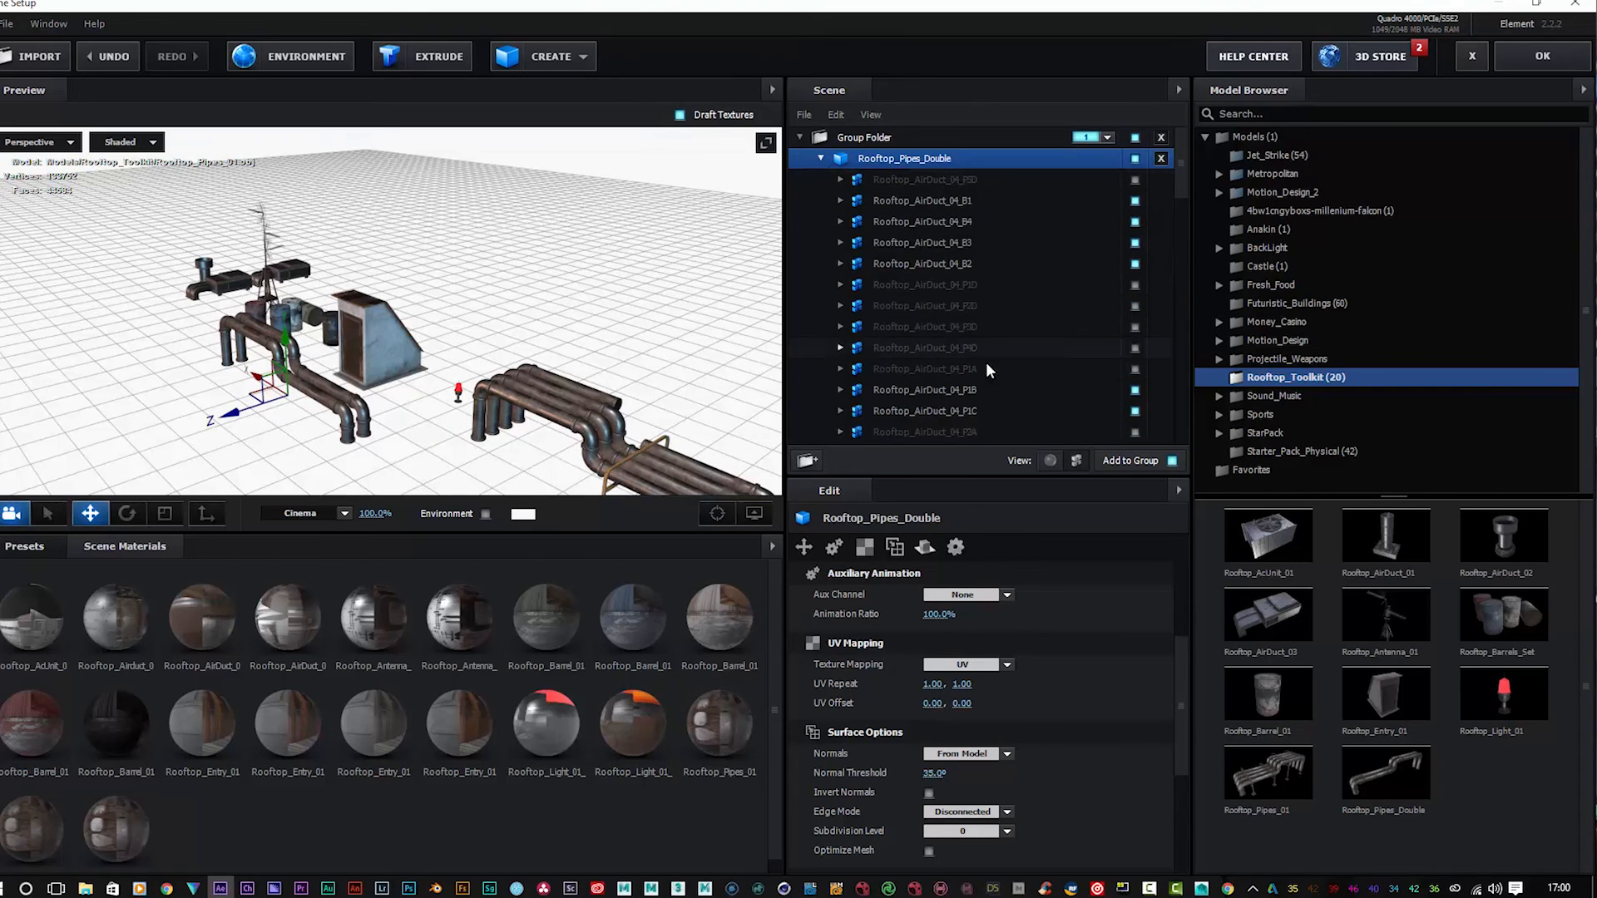
Step: Expand the Rooftop_AirDuct_04_P5D part to reveal its pipes mesh
{"action": "left_click", "coordinate": [921, 180]}
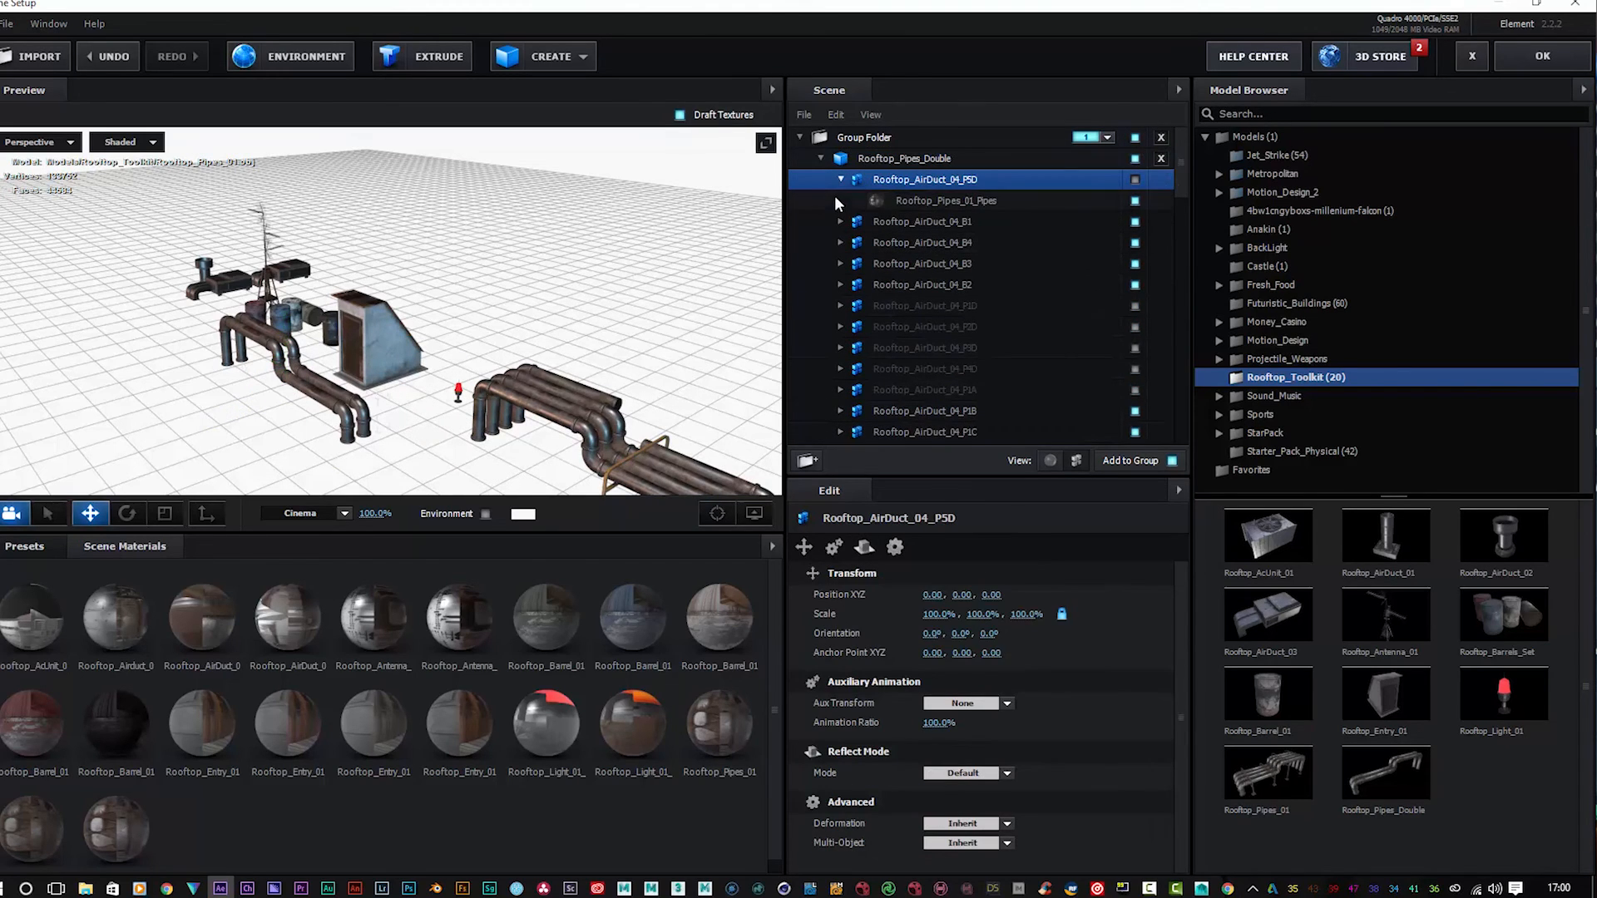